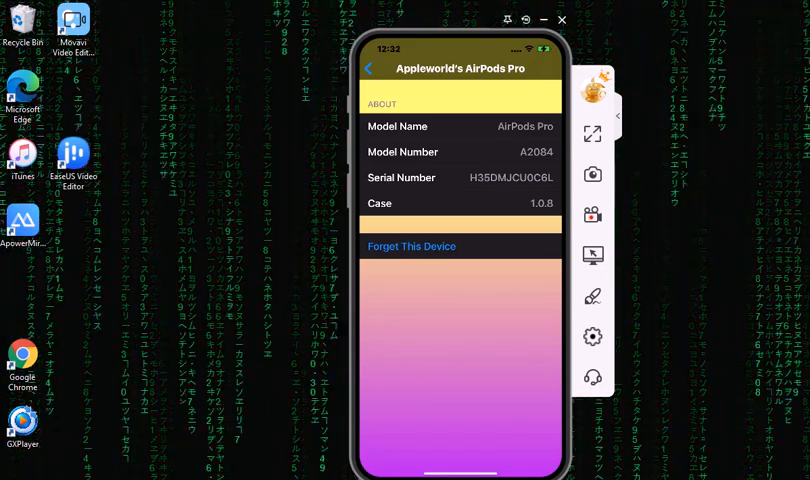
Go back from the AirPods Pro info page to the Bluetooth device list
left_click(369, 68)
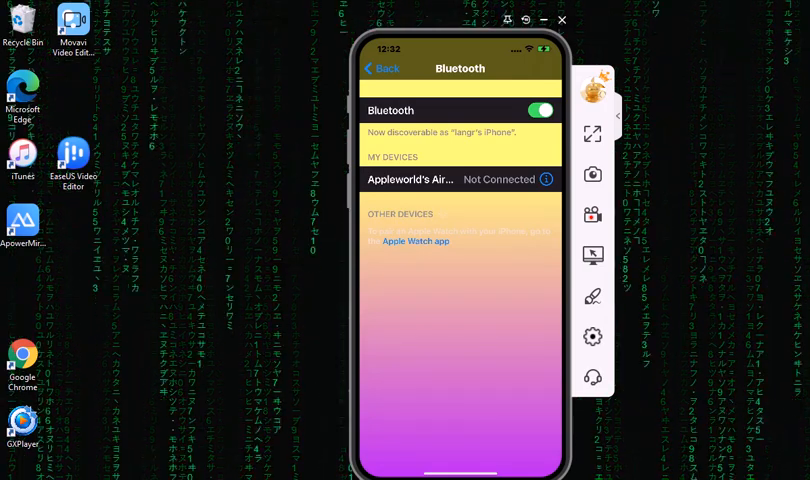
Return to the main iPhone Settings list and scroll down it
left_click(381, 68)
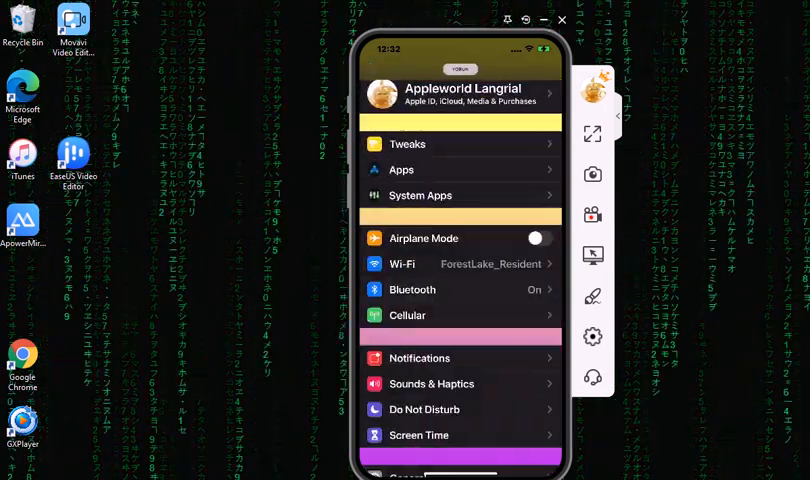
scroll("down", 3)
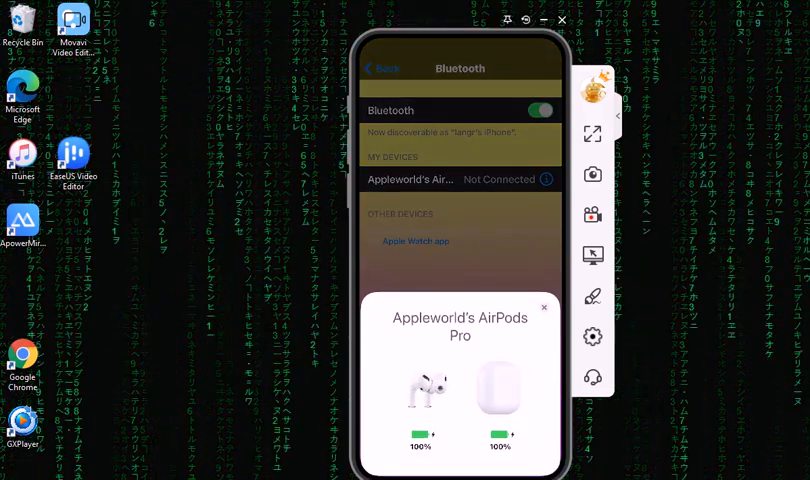
Close the AirPods battery pop-up and open the AirPods Pro info page from My Devices
left_click(544, 306)
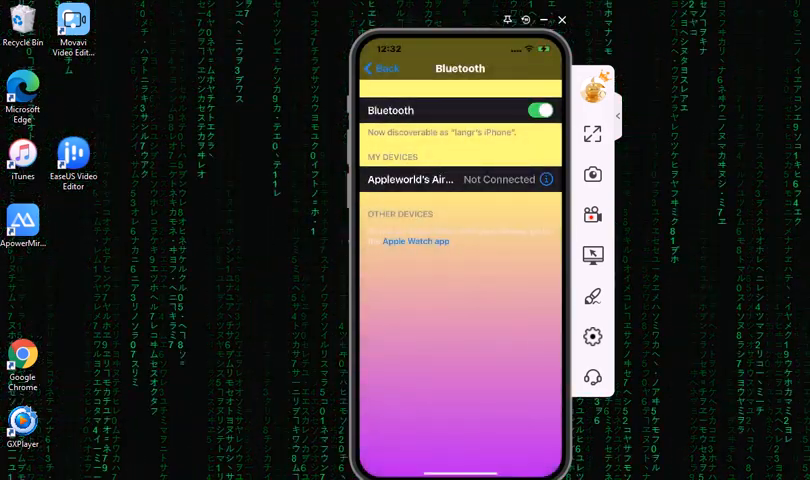
left_click(430, 179)
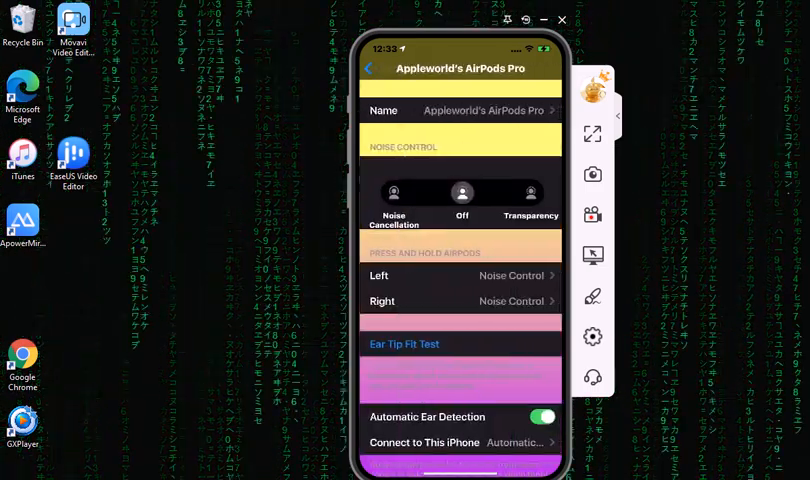
Scroll the AirPods Pro page down to the About section showing Version 3E751
scroll("down", 3)
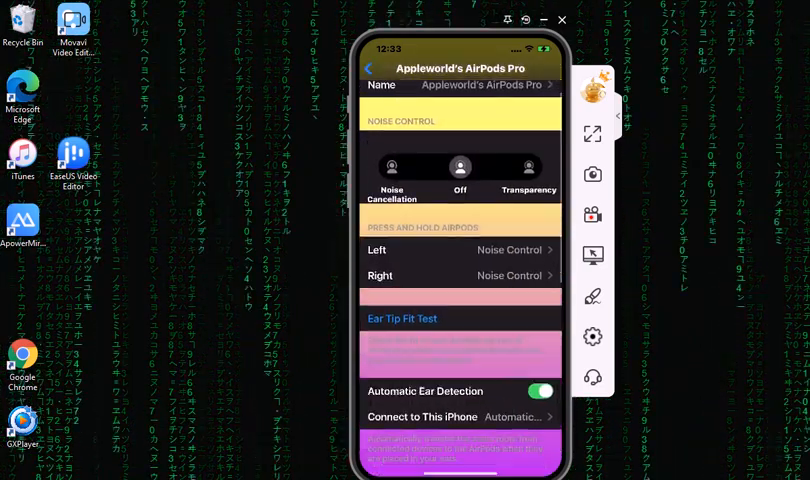
scroll("down", 3)
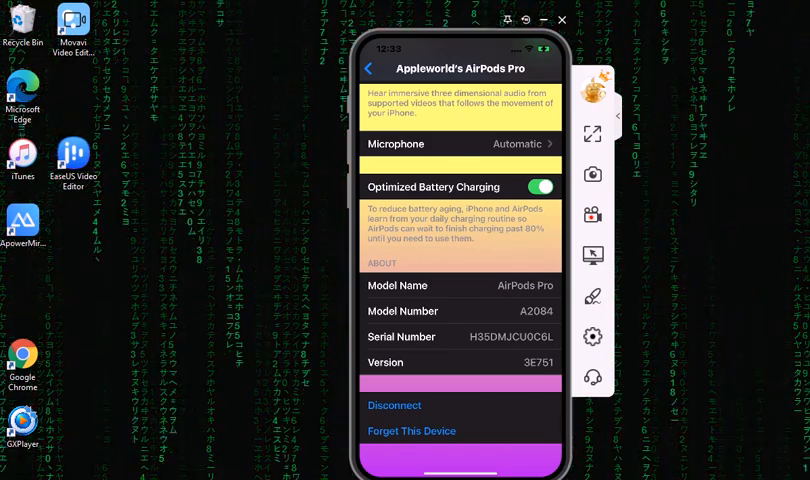
Scroll the Settings screen and open Bluetooth, where AirPods Pro show Connected
scroll("down", 3)
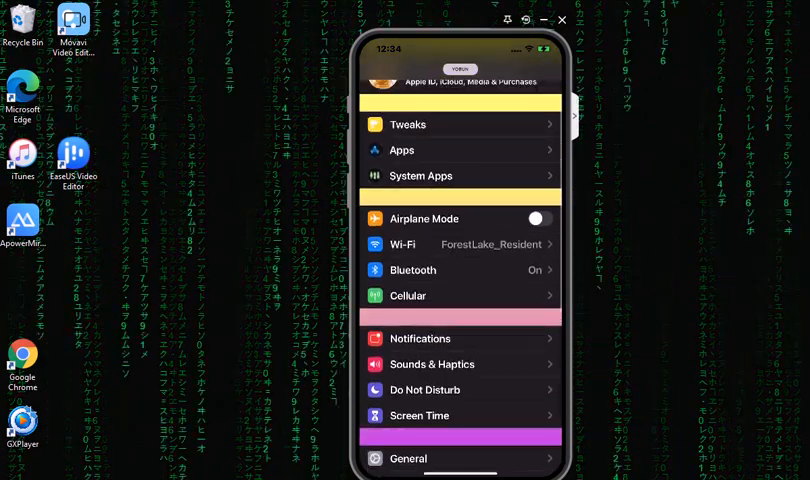
left_click(411, 269)
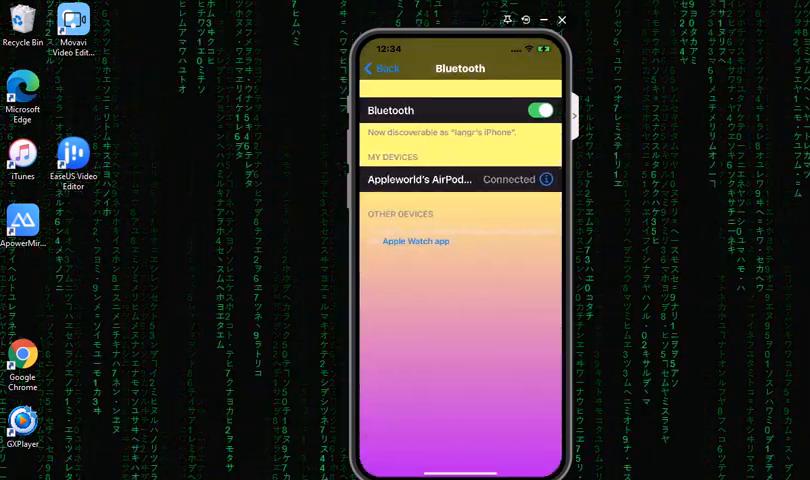